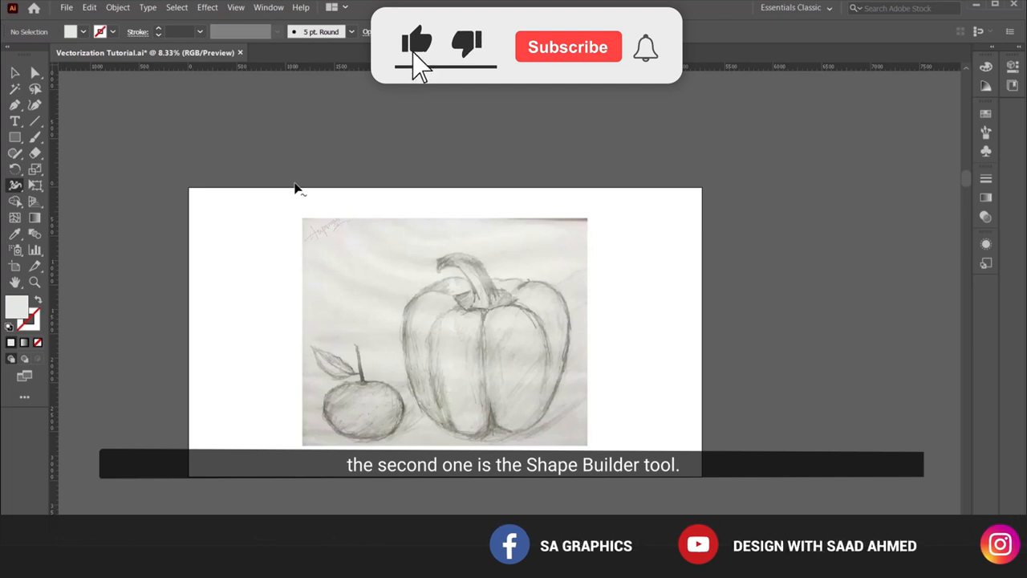
- Choose a dark red stroke colour and set the fill to None
{"action": "left_click", "coordinate": [567, 47]}
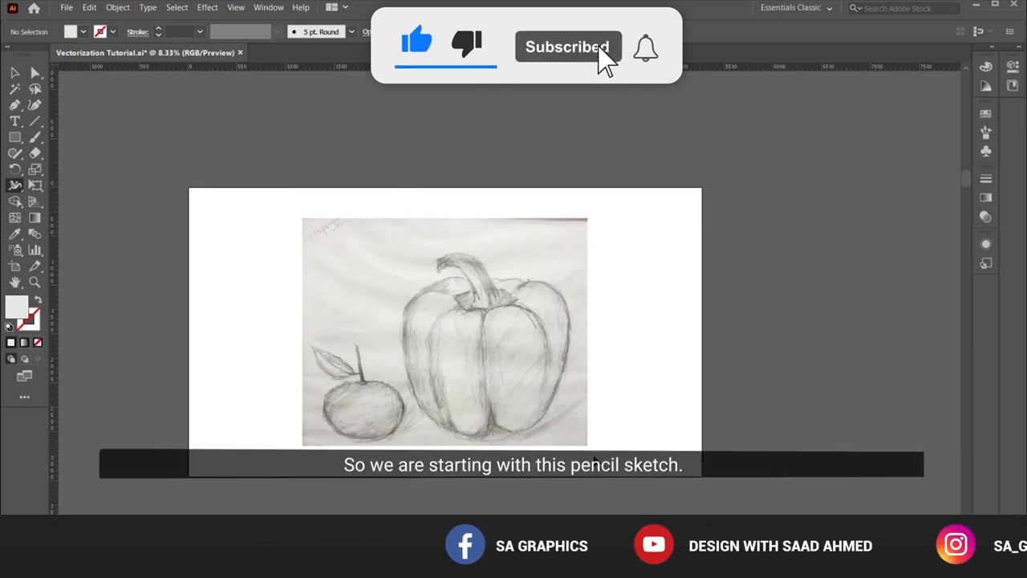
{"action": "mouse_move", "coordinate": [447, 374]}
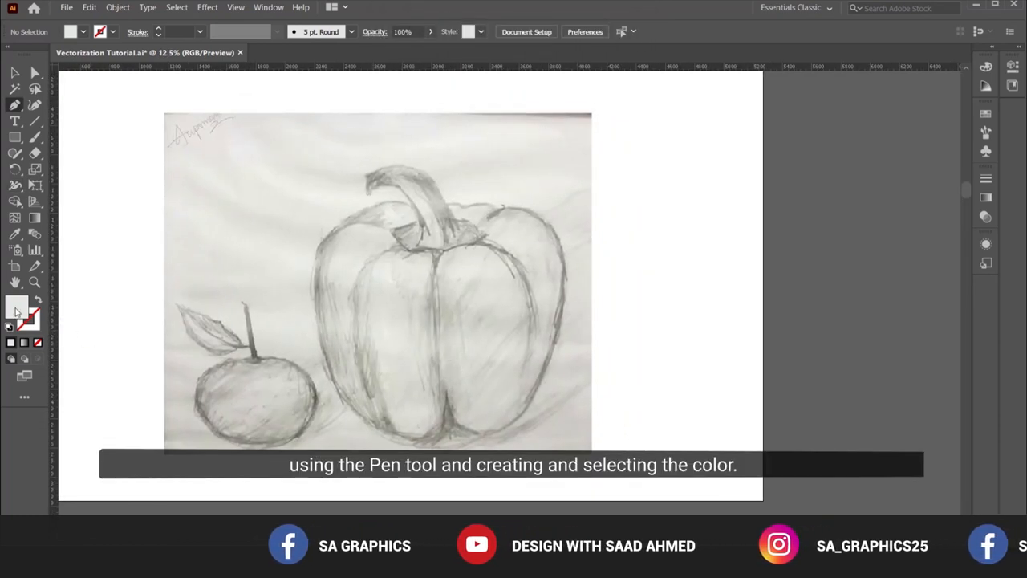
{"action": "mouse_move", "coordinate": [26, 315]}
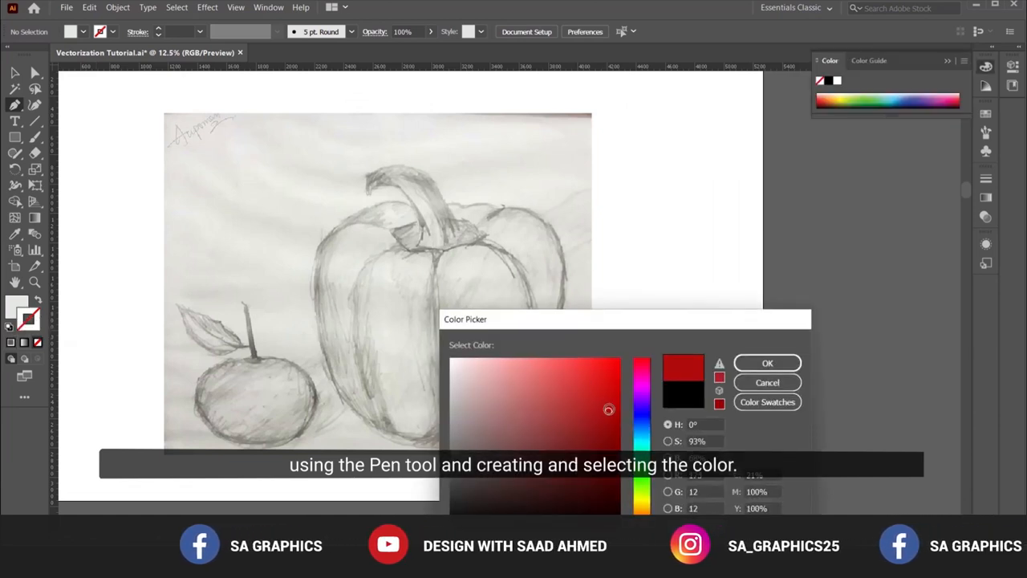
{"action": "left_click", "coordinate": [766, 363]}
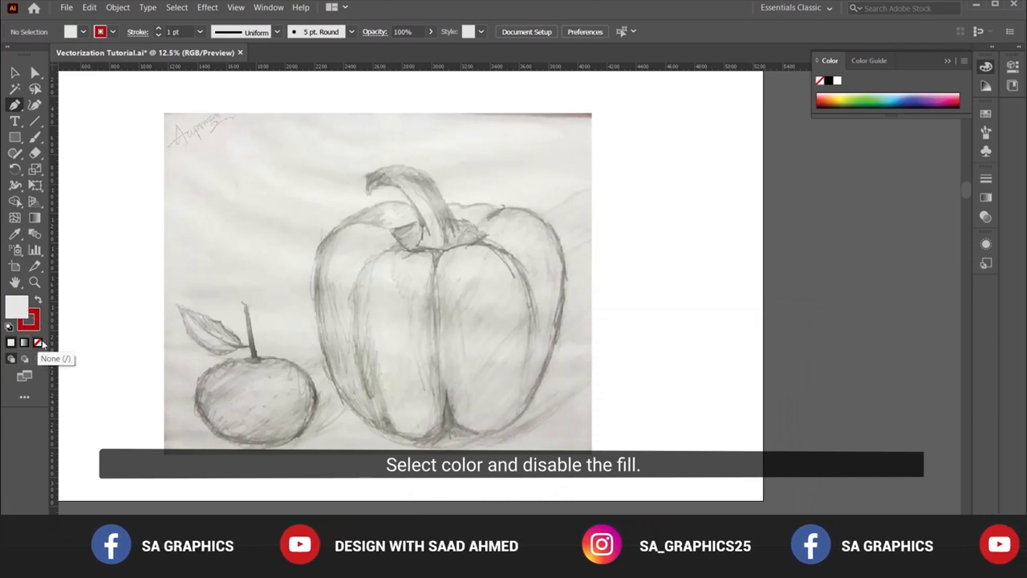
{"action": "left_click", "coordinate": [37, 341]}
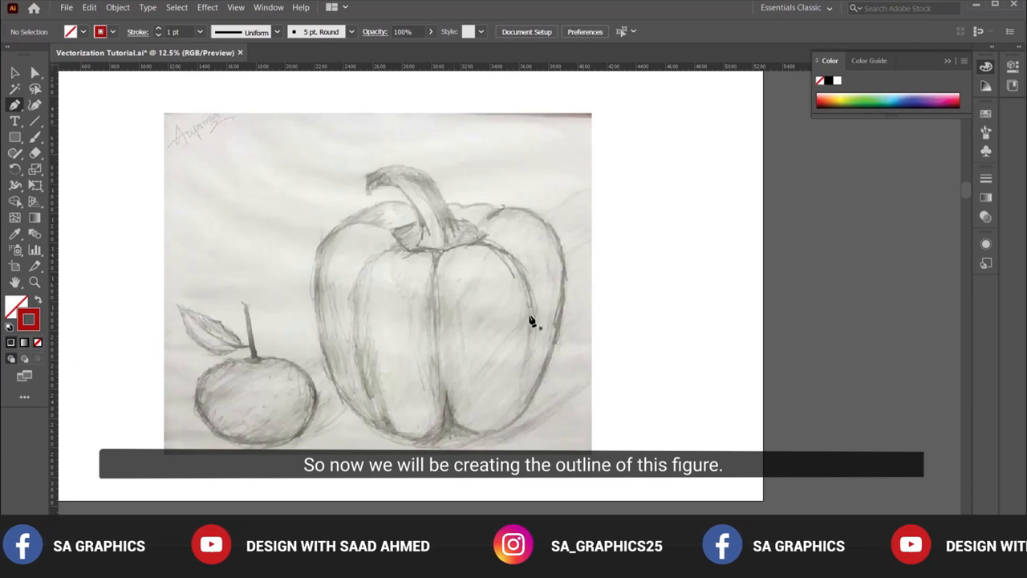
{"action": "mouse_move", "coordinate": [504, 330]}
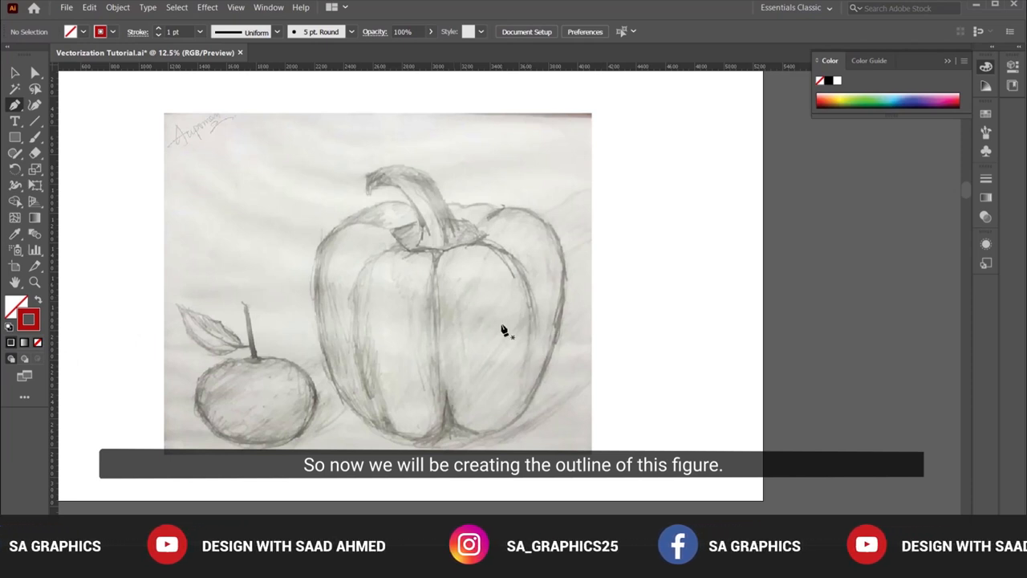
{"action": "mouse_move", "coordinate": [523, 310]}
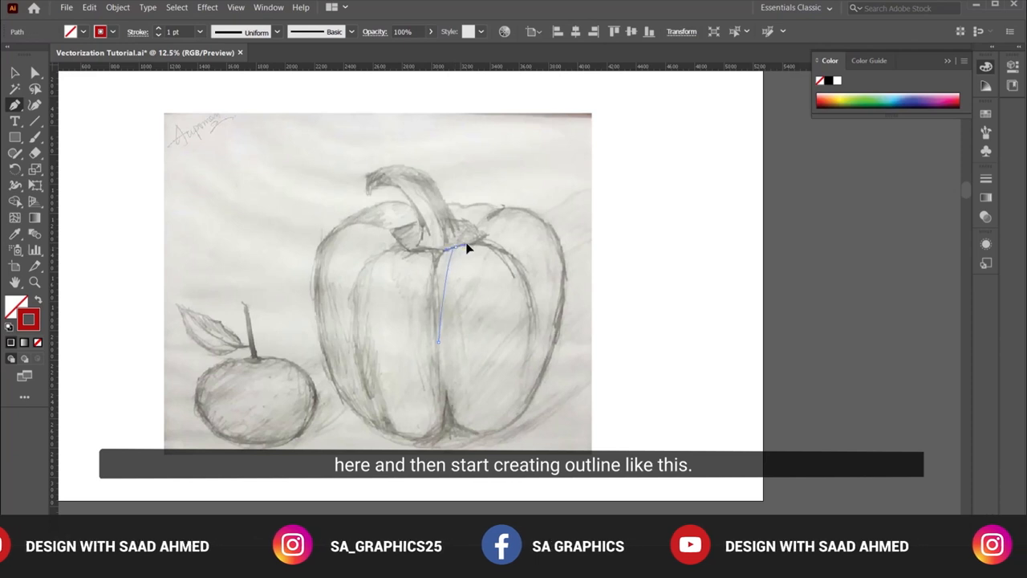
- Draw the dark red front-lobe arch with the Pen tool and thicken its stroke
{"action": "left_click_drag", "start_coordinate": [482, 241], "coordinate": [538, 333]}
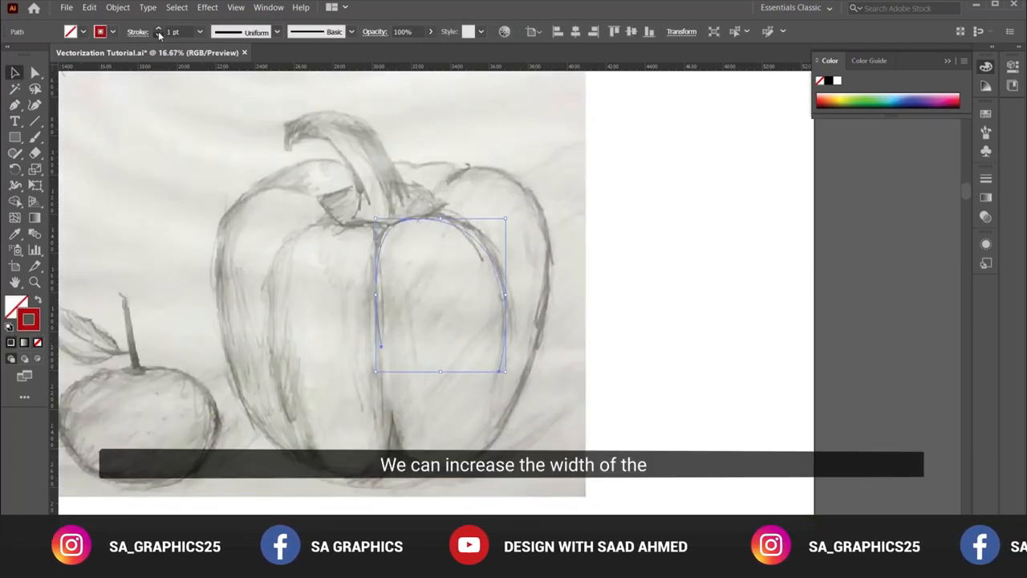
{"action": "left_click", "coordinate": [159, 32]}
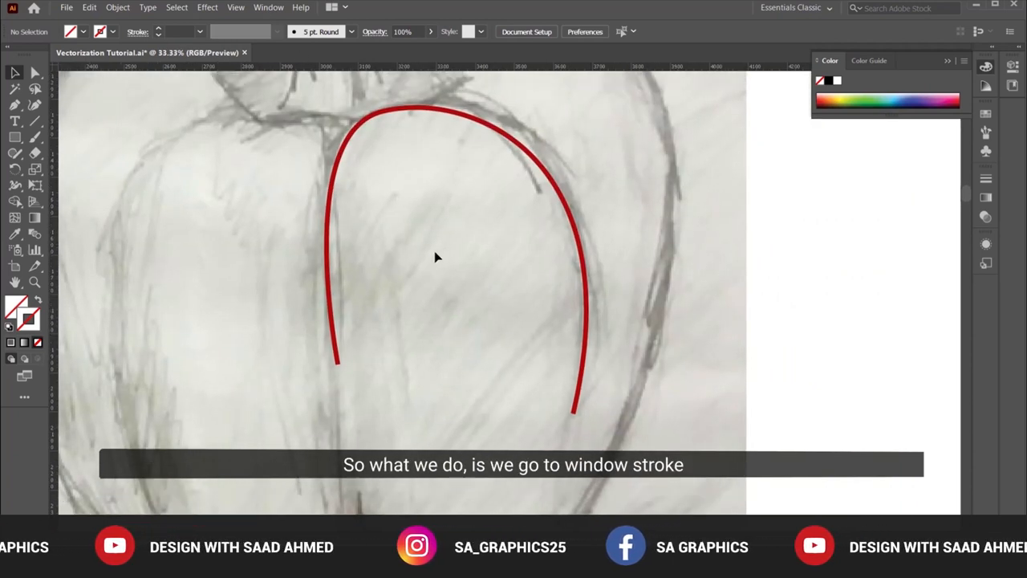
- Set the arch curve's stroke to Round Cap and Round Join
{"action": "left_click", "coordinate": [268, 8]}
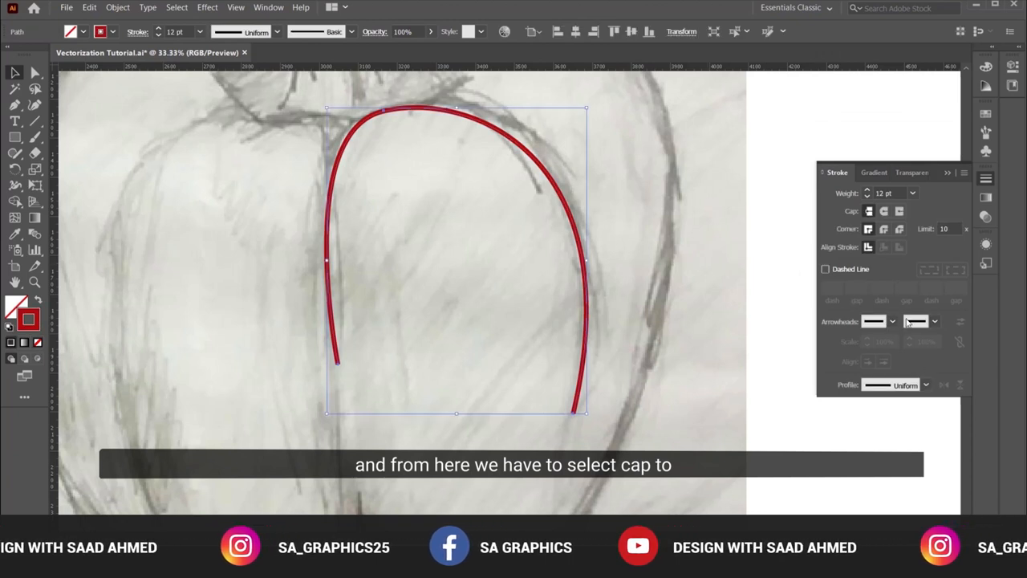
{"action": "left_click", "coordinate": [883, 210]}
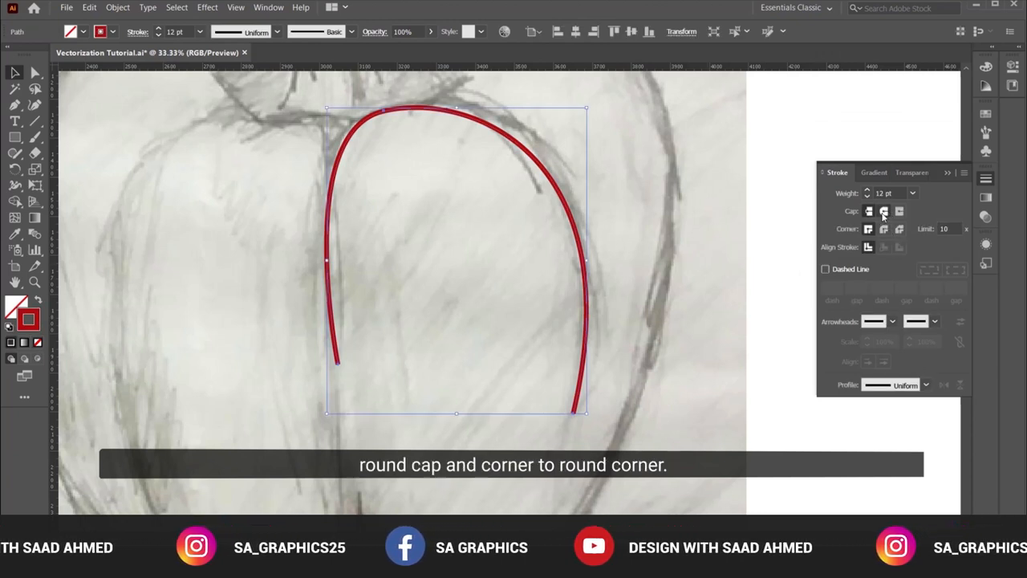
{"action": "left_click", "coordinate": [883, 229]}
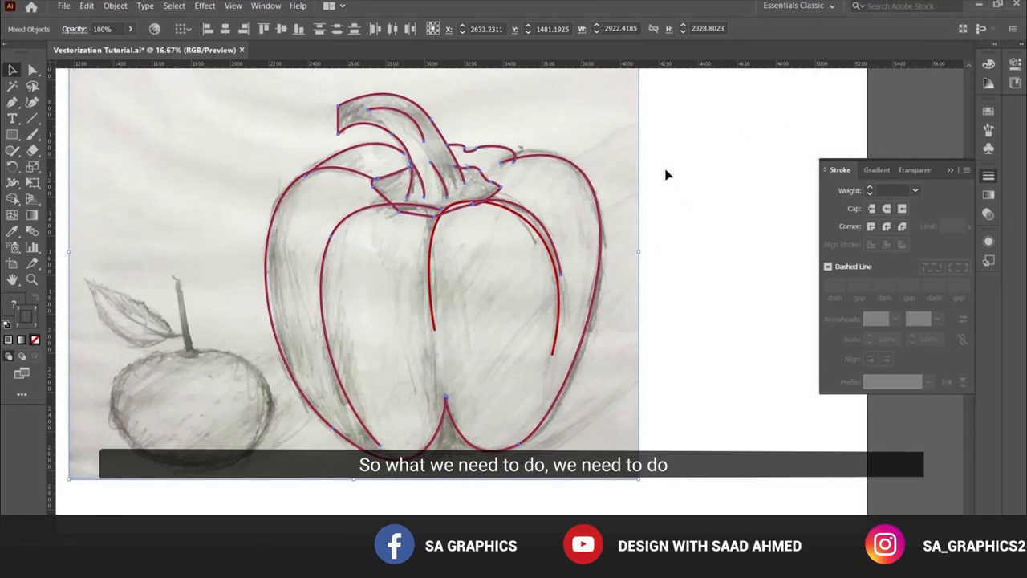
- Give all outline curves a 12 pt stroke with Round Cap and Round Join
{"action": "left_click", "coordinate": [273, 133]}
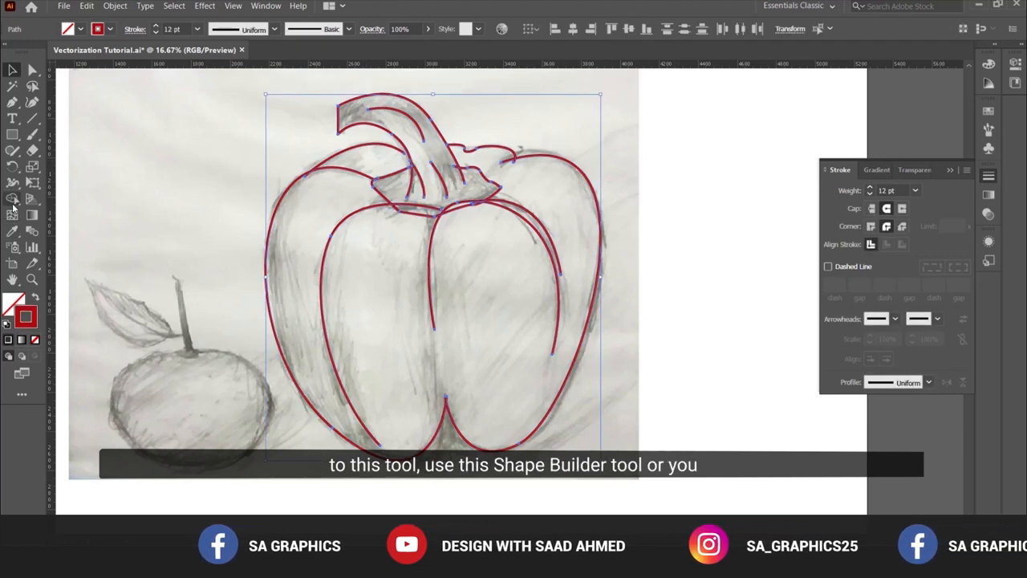
{"action": "mouse_move", "coordinate": [12, 199]}
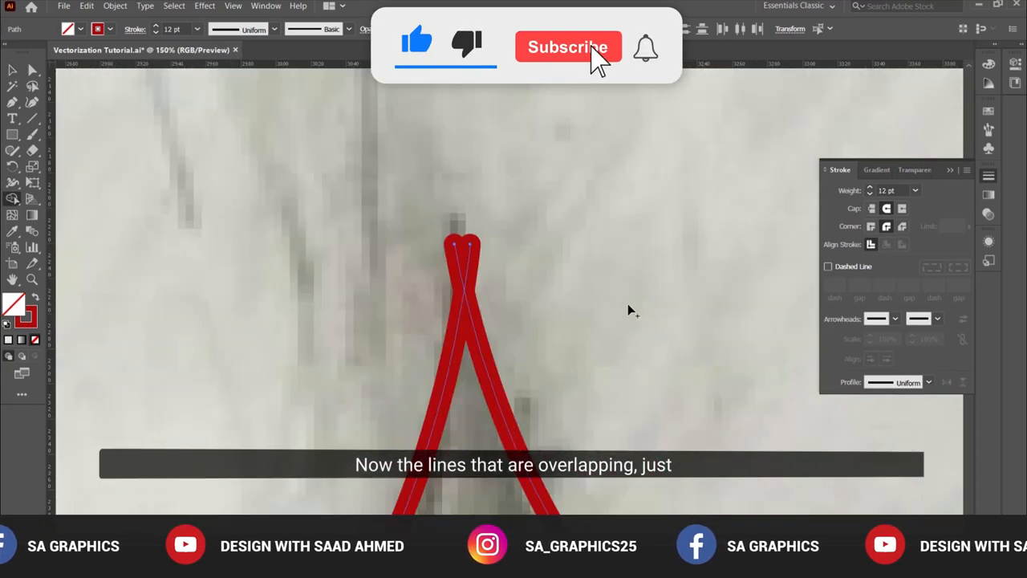
{"action": "left_click", "coordinate": [568, 46]}
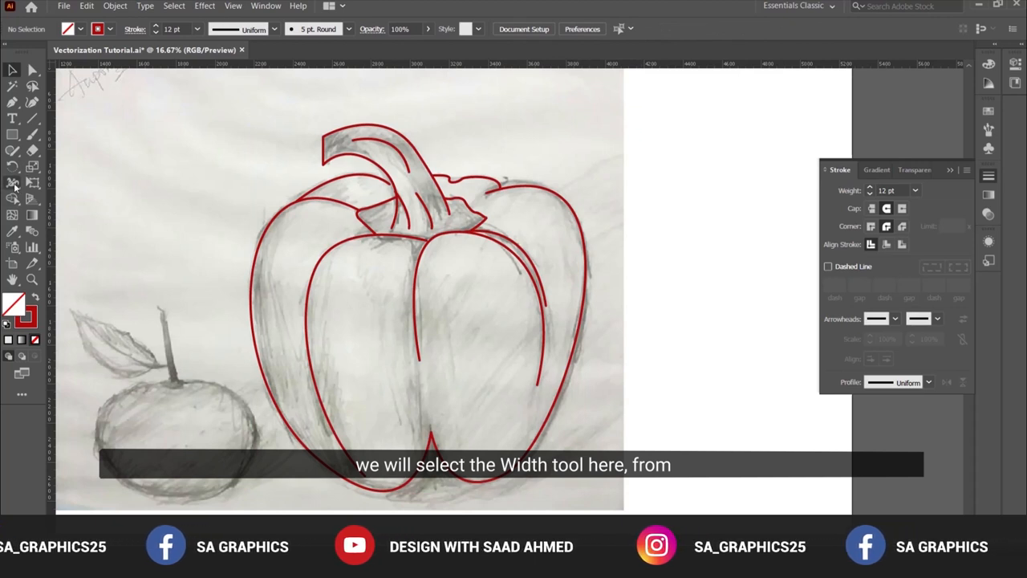
{"action": "mouse_move", "coordinate": [13, 183]}
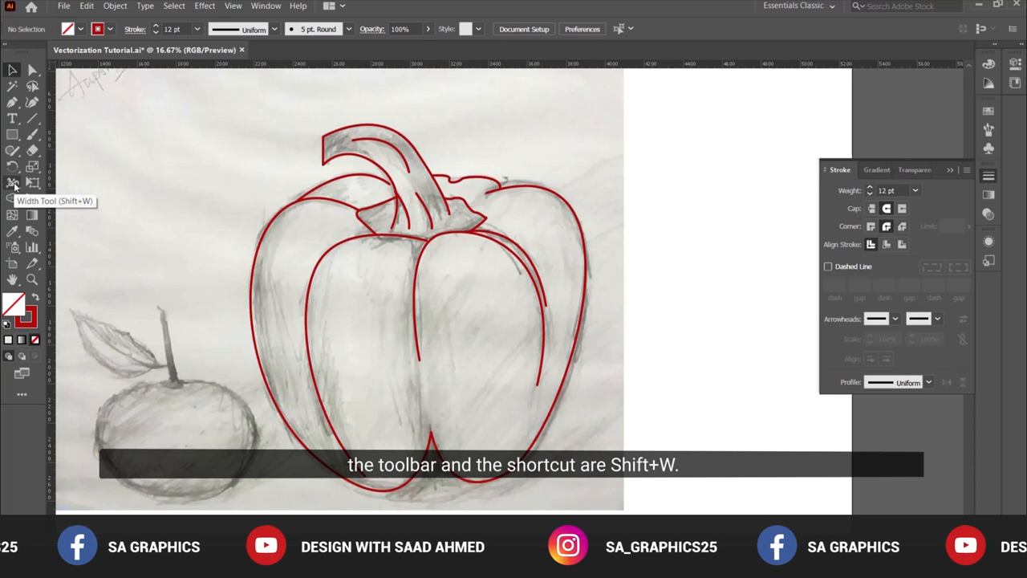
{"action": "mouse_move", "coordinate": [461, 337]}
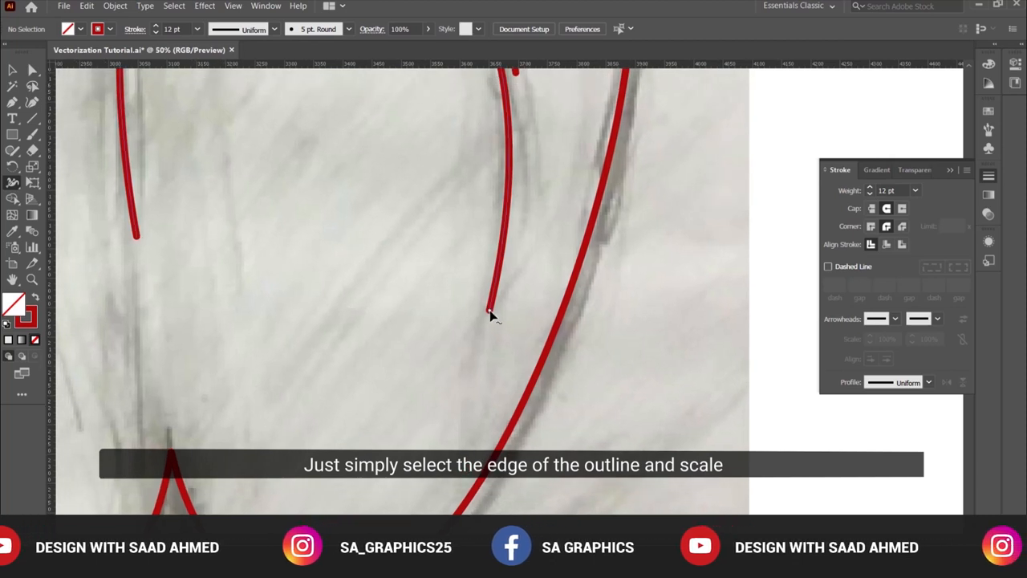
- Narrow the inner lobe curve's lower tip with the Width tool
{"action": "left_click", "coordinate": [491, 311]}
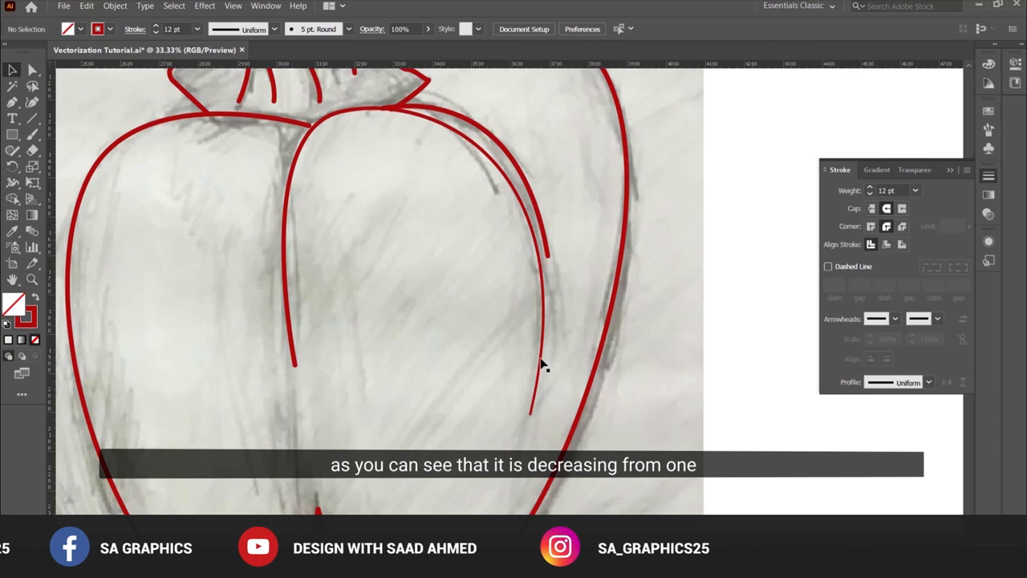
{"action": "mouse_move", "coordinate": [357, 108]}
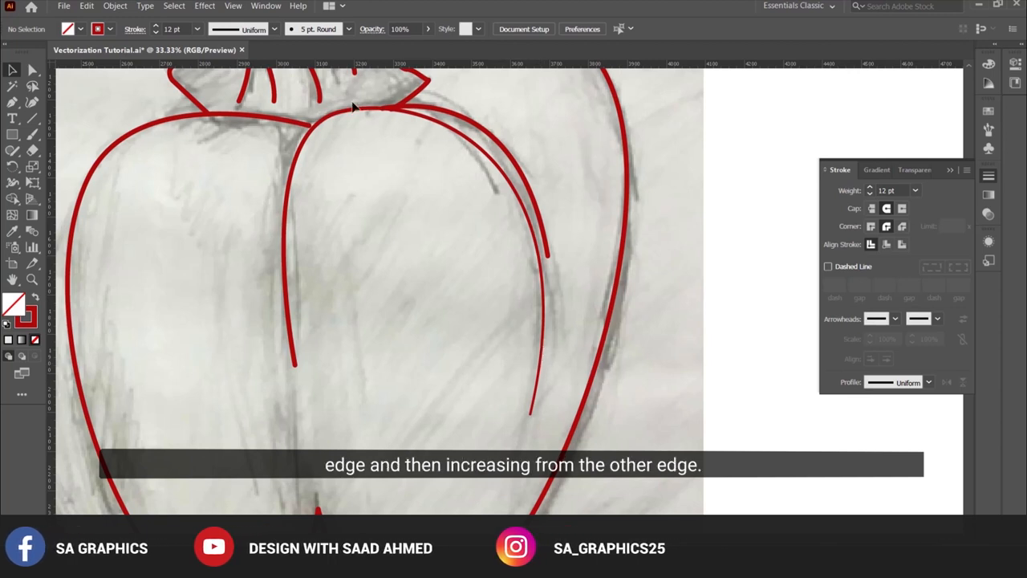
{"action": "mouse_move", "coordinate": [577, 191]}
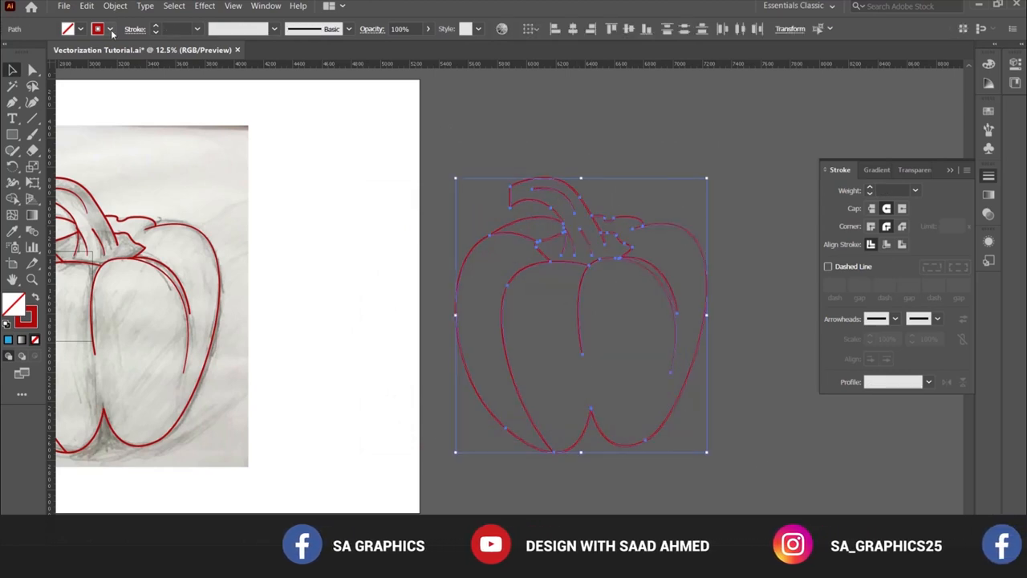
- Change the pepper outline copy's stroke to a blue swatch
{"action": "left_click", "coordinate": [98, 29]}
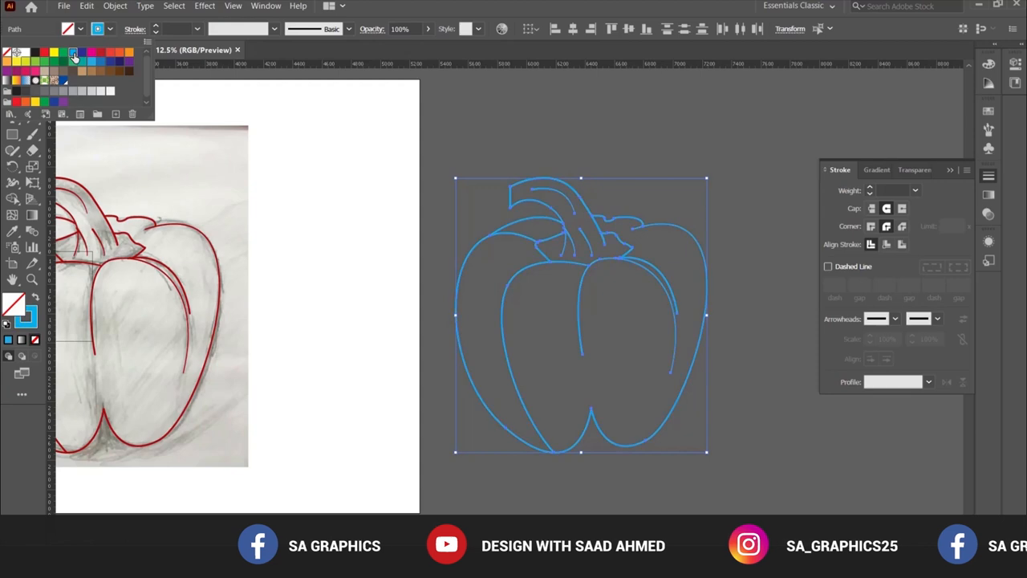
{"action": "left_click", "coordinate": [115, 6]}
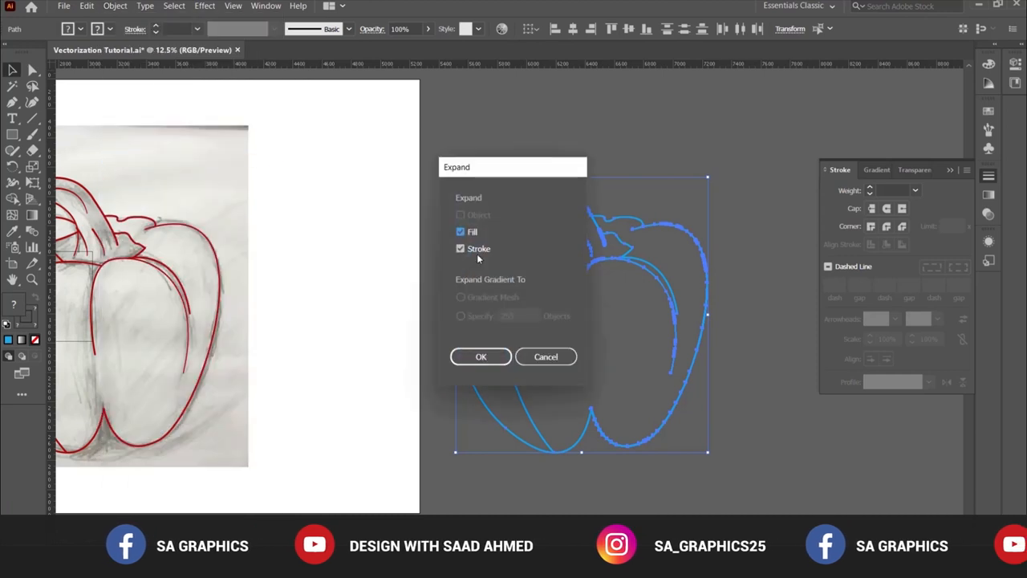
- Expand the blue outline strokes into shapes and fill the enclosed regions with Shape Builder
{"action": "left_click", "coordinate": [481, 356]}
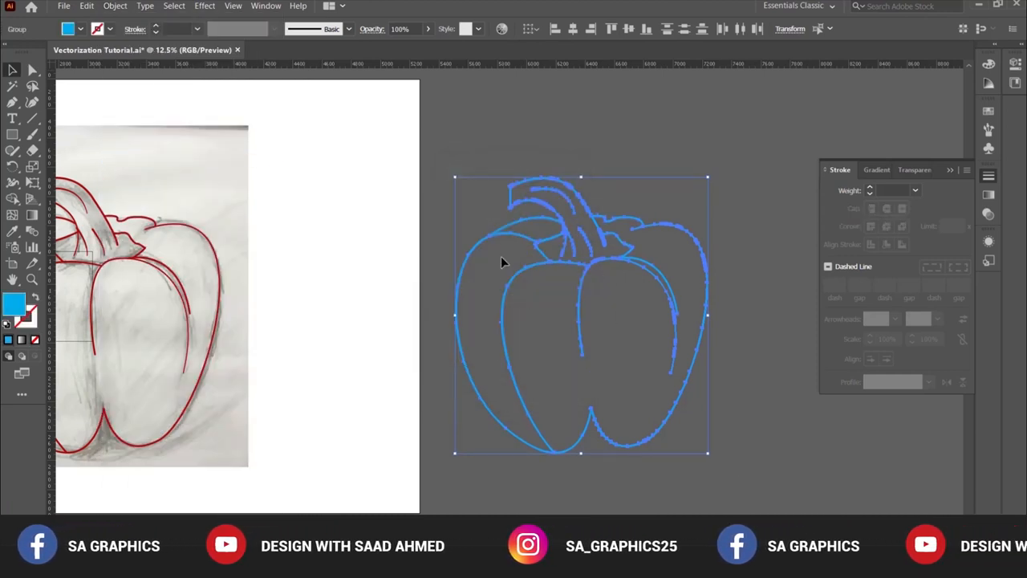
{"action": "left_click", "coordinate": [741, 479]}
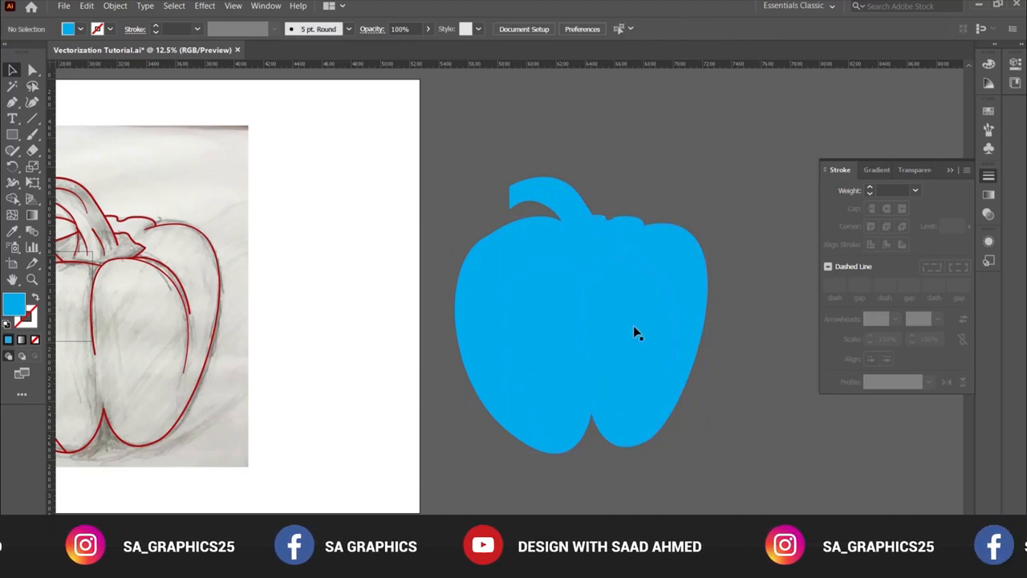
{"action": "left_click", "coordinate": [638, 333]}
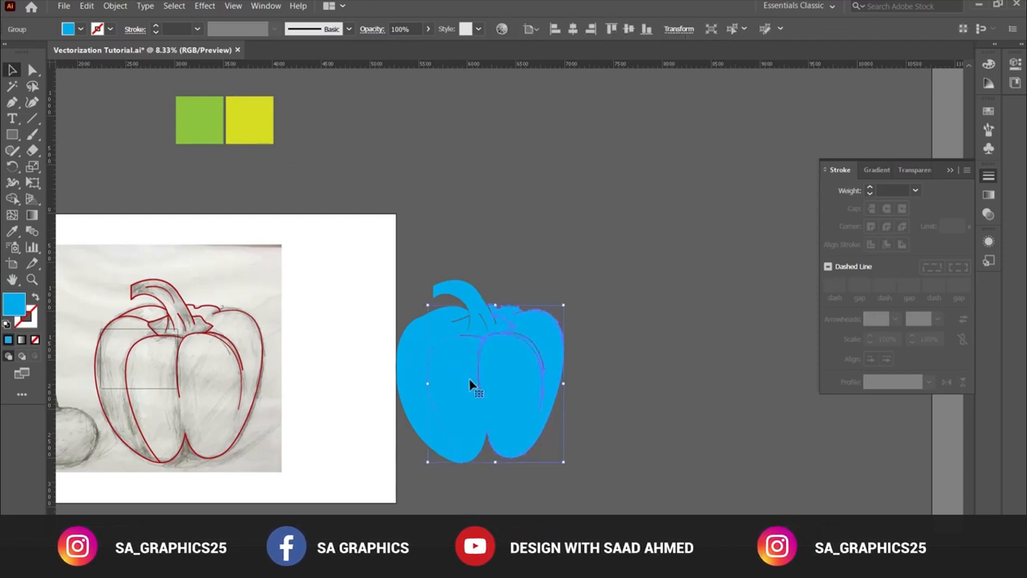
- Apply the lime-to-yellow gradient to the pepper body panels, including the left piece
{"action": "left_click", "coordinate": [265, 5]}
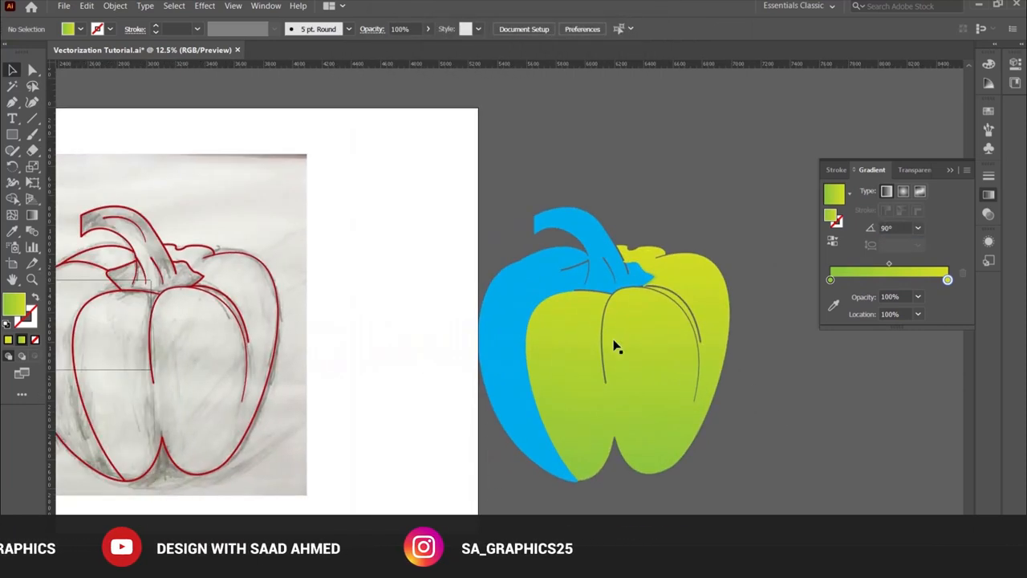
{"action": "left_click", "coordinate": [562, 261]}
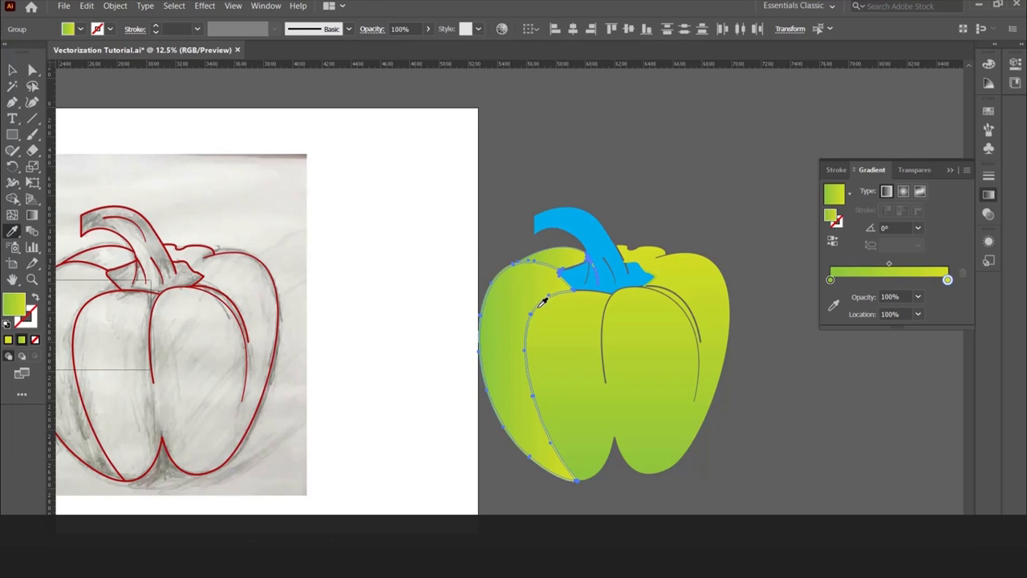
{"action": "left_click", "coordinate": [751, 391]}
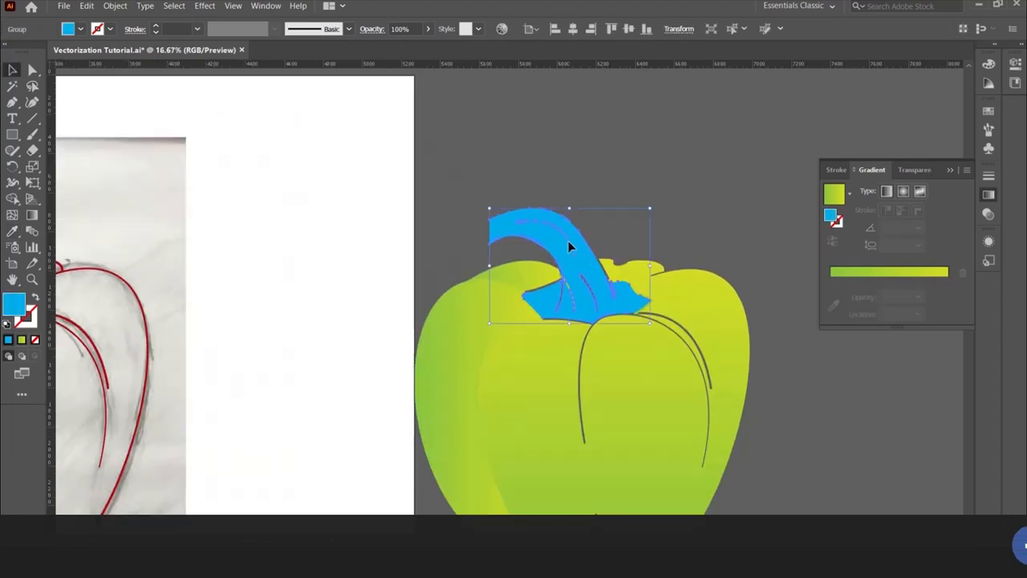
- Fill the stem with brown and give the outline paths a dark brown stroke
{"action": "left_click", "coordinate": [68, 29]}
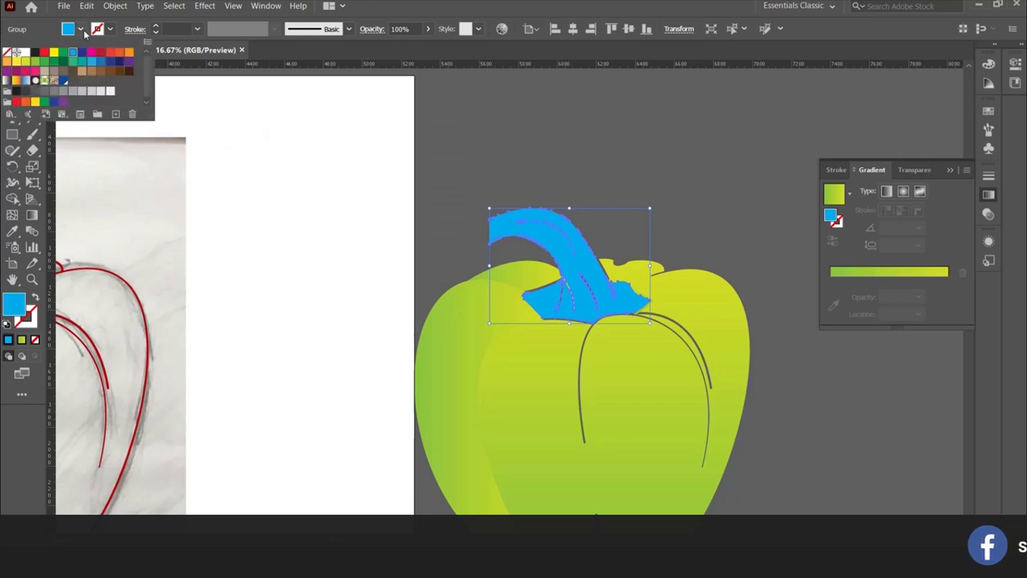
{"action": "left_click", "coordinate": [110, 71]}
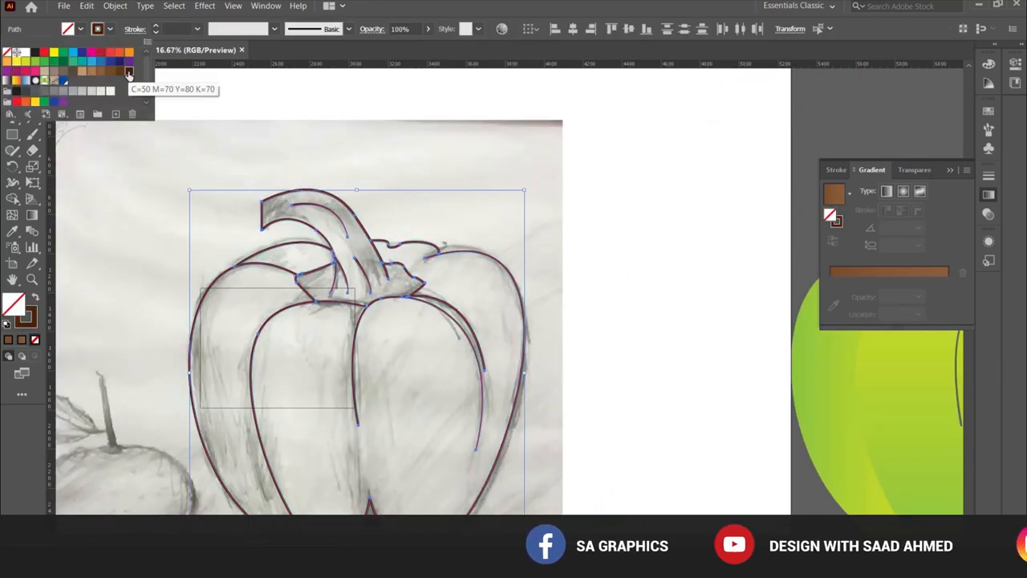
{"action": "double_click", "coordinate": [14, 303]}
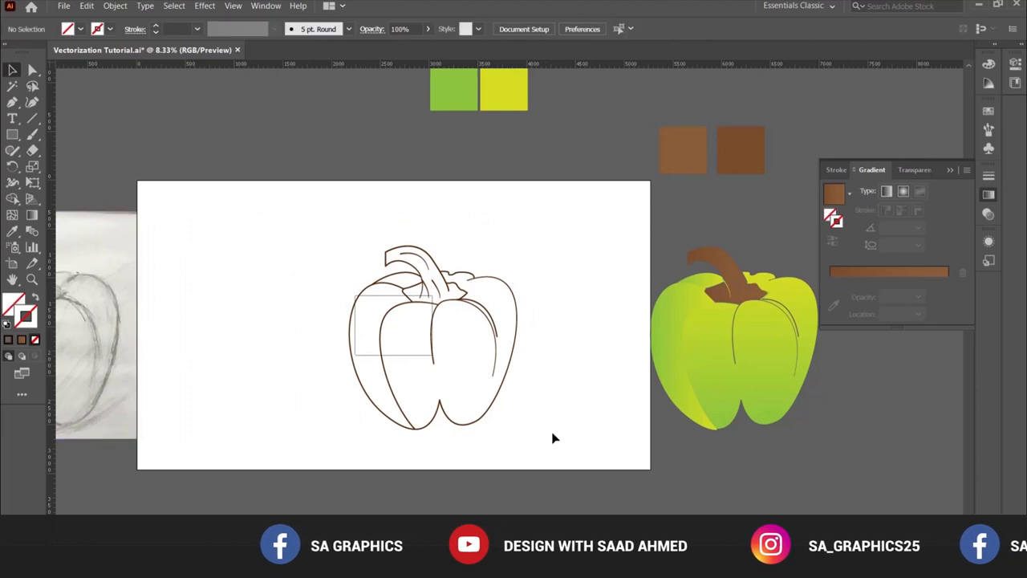
- Deselect everything, then select the gradient-coloured pepper group
{"action": "left_click", "coordinate": [434, 337]}
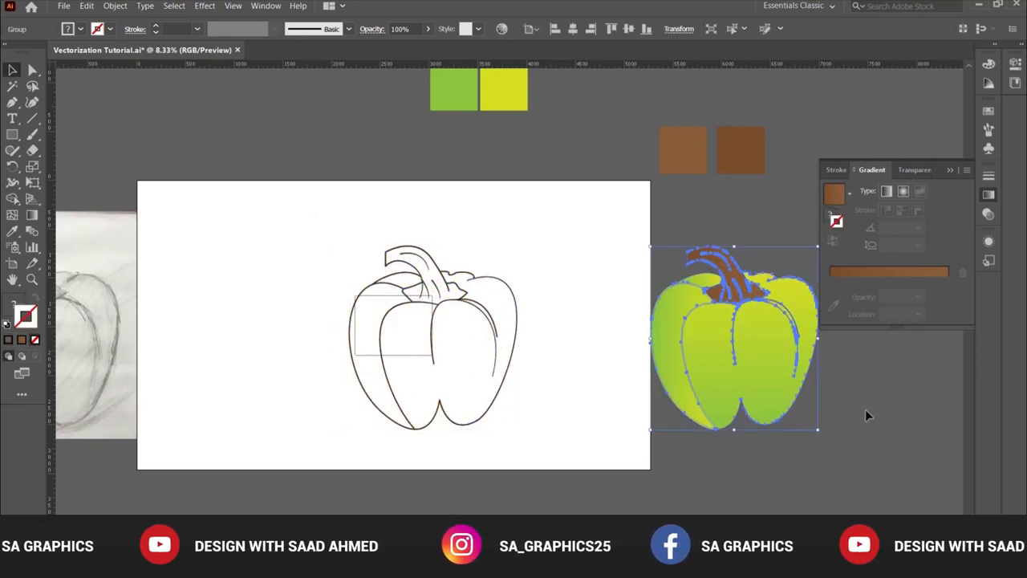
{"action": "left_click", "coordinate": [473, 347]}
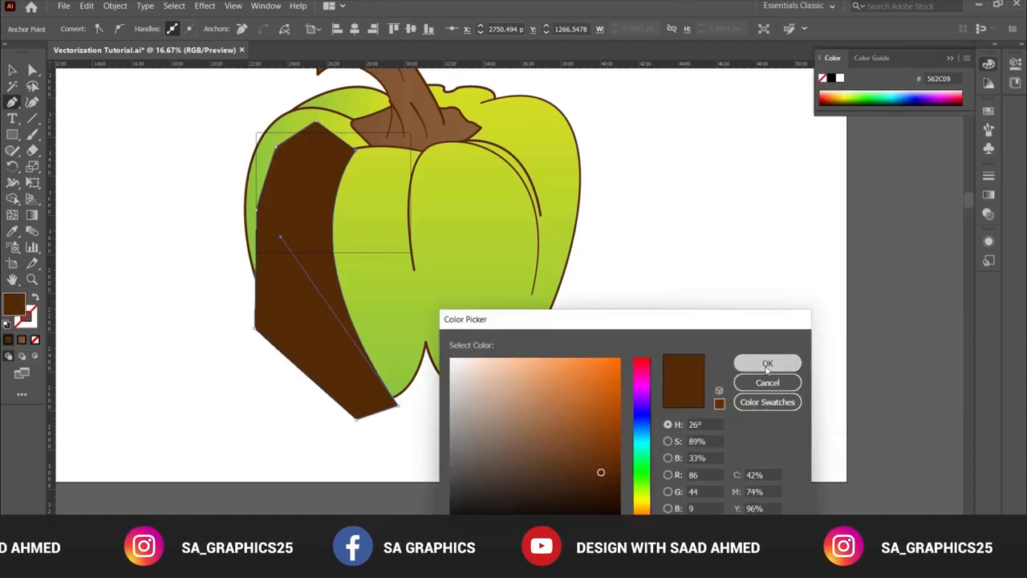
- Fill the left-panel stripe with dark brown, then switch its fill to white
{"action": "left_click", "coordinate": [767, 363]}
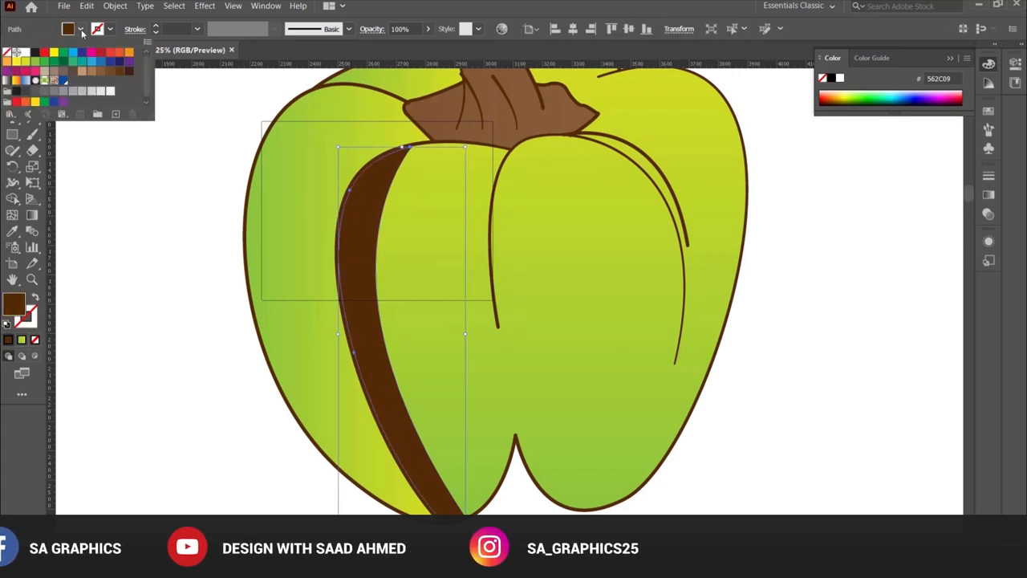
{"action": "left_click", "coordinate": [14, 52]}
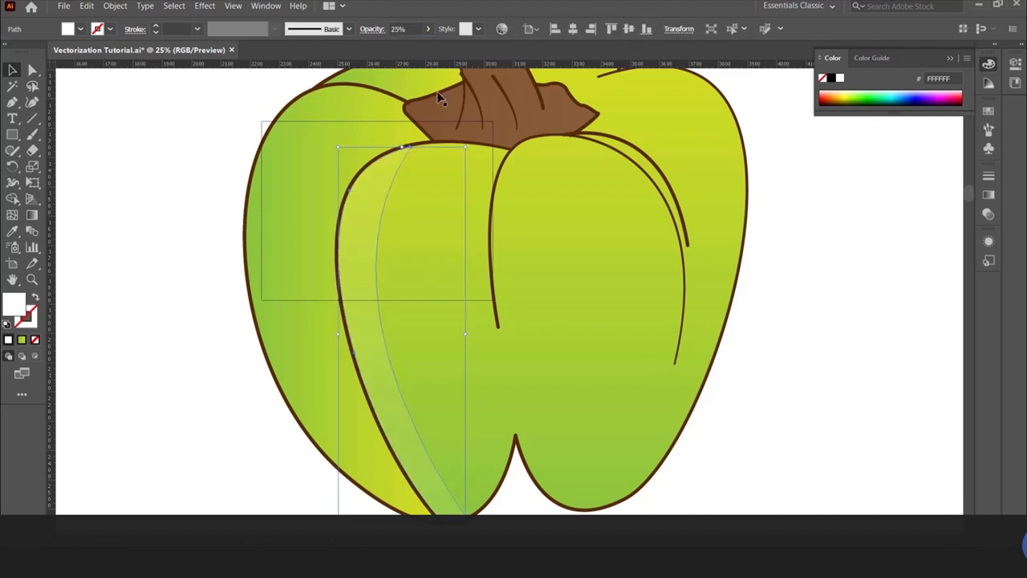
- Drop the stripe to 25% opacity and draw a curved highlight edge on the right panel
{"action": "left_click", "coordinate": [401, 29]}
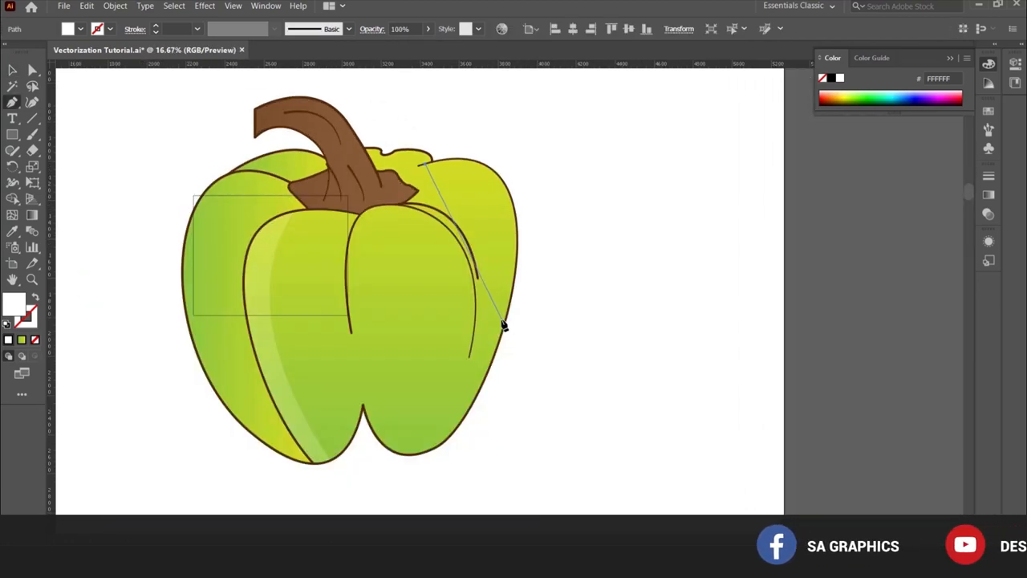
{"action": "left_click_drag", "start_coordinate": [503, 325], "coordinate": [465, 480]}
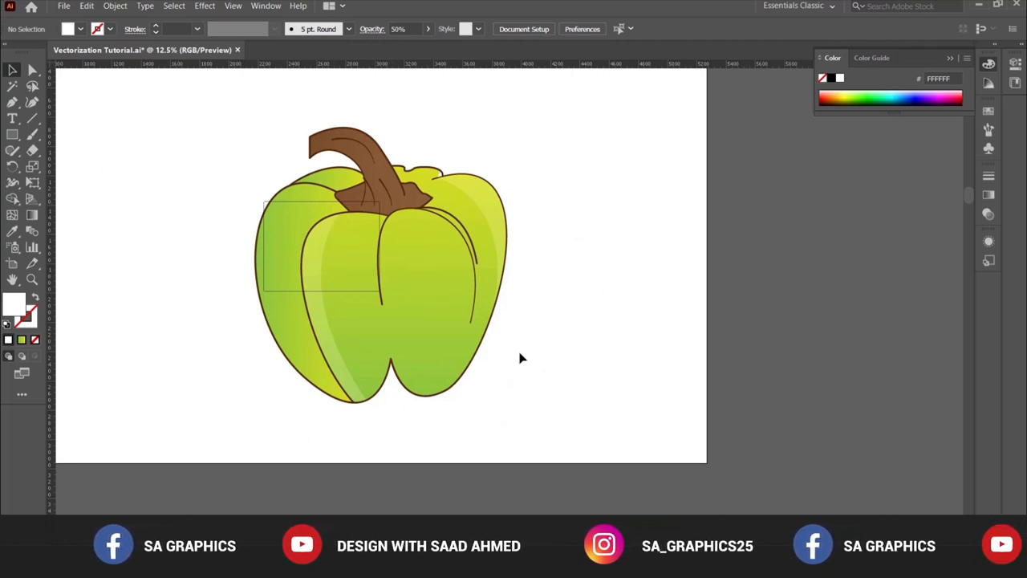
{"action": "mouse_move", "coordinate": [550, 277]}
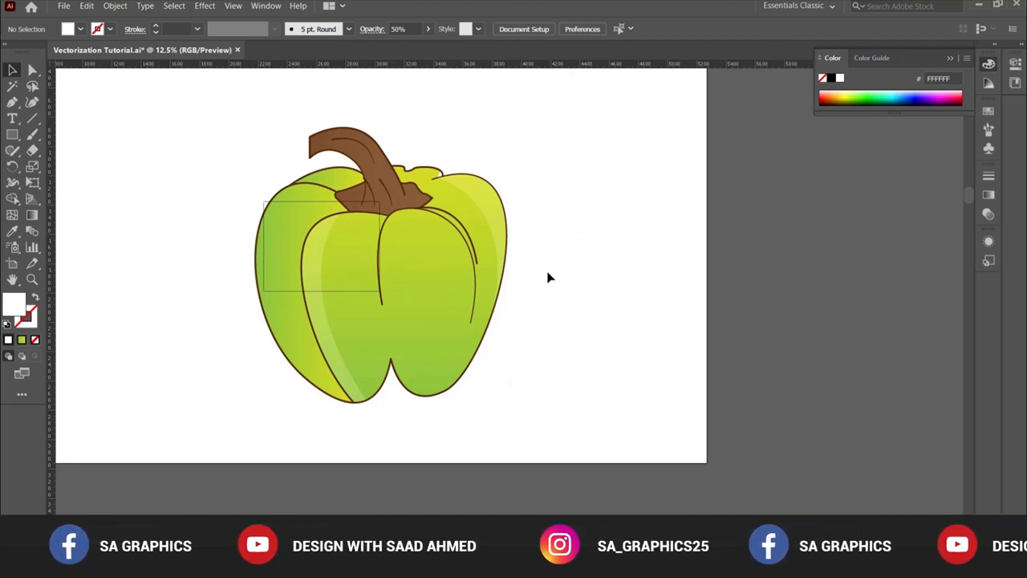